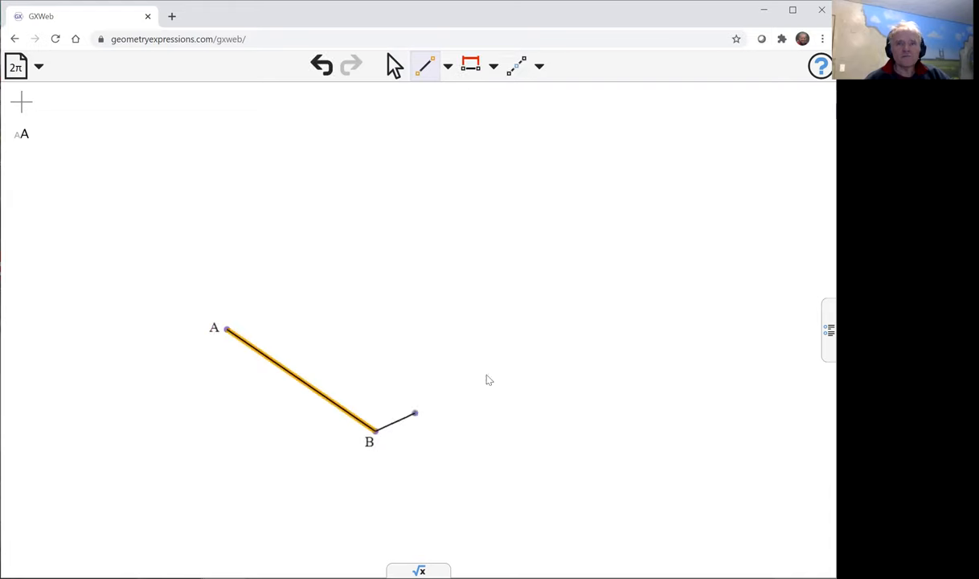
# Draw segment BC from B out to a new point C, forming the second mirror.
pyautogui.moveTo(413, 412); pyautogui.dragTo(597, 315)
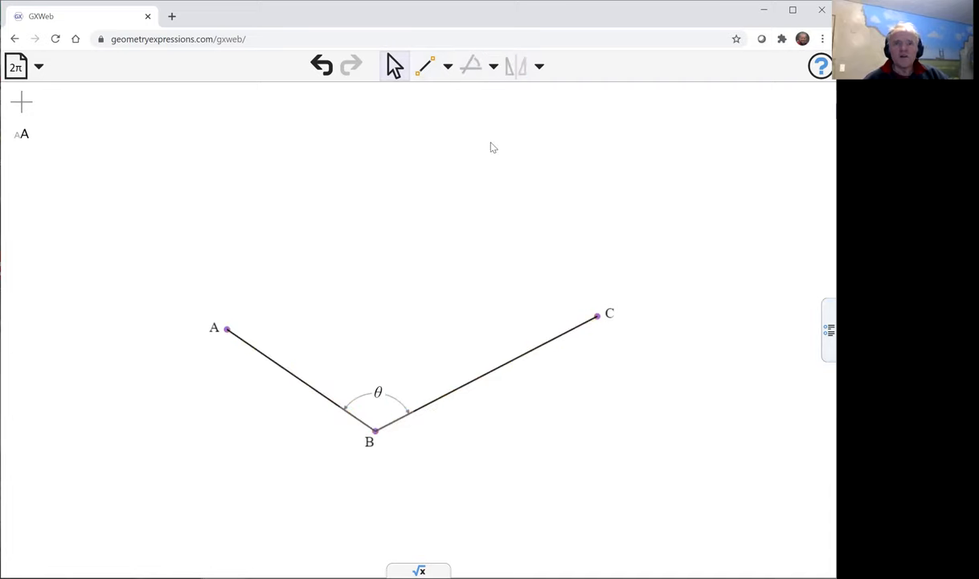
# Choose the Infinite Line tool for drawing the incoming rays through A and C.
pyautogui.click(426, 66)
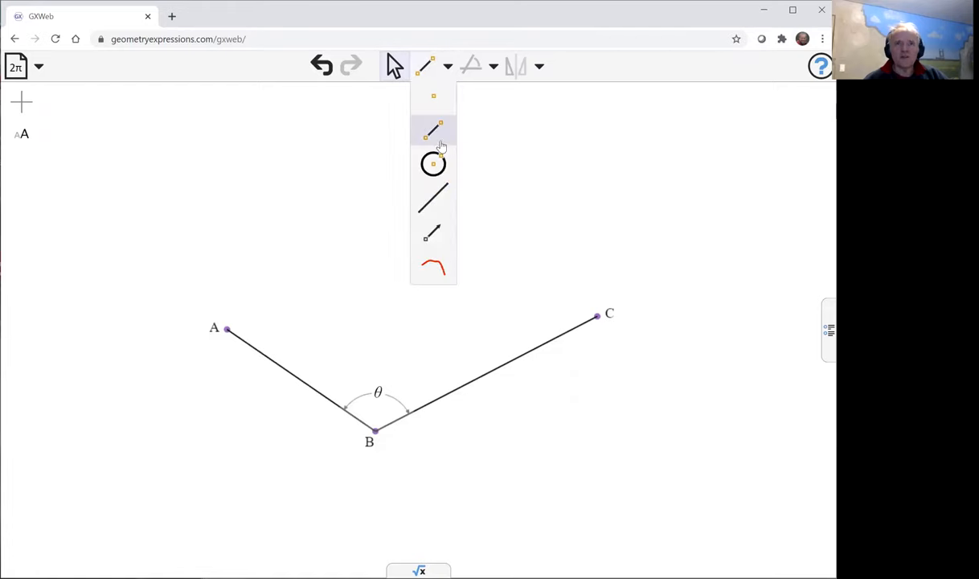
pyautogui.click(433, 131)
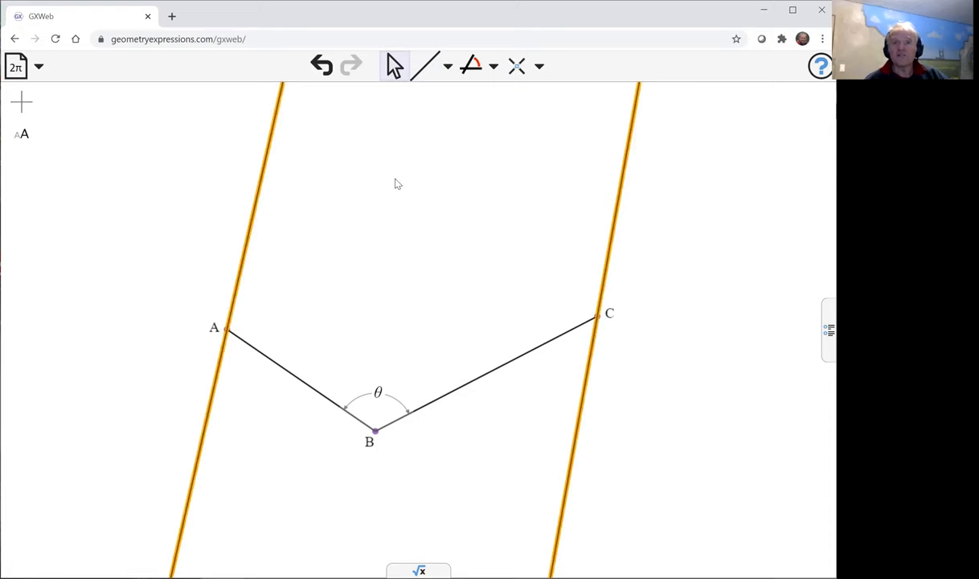
pyautogui.moveTo(509, 88)
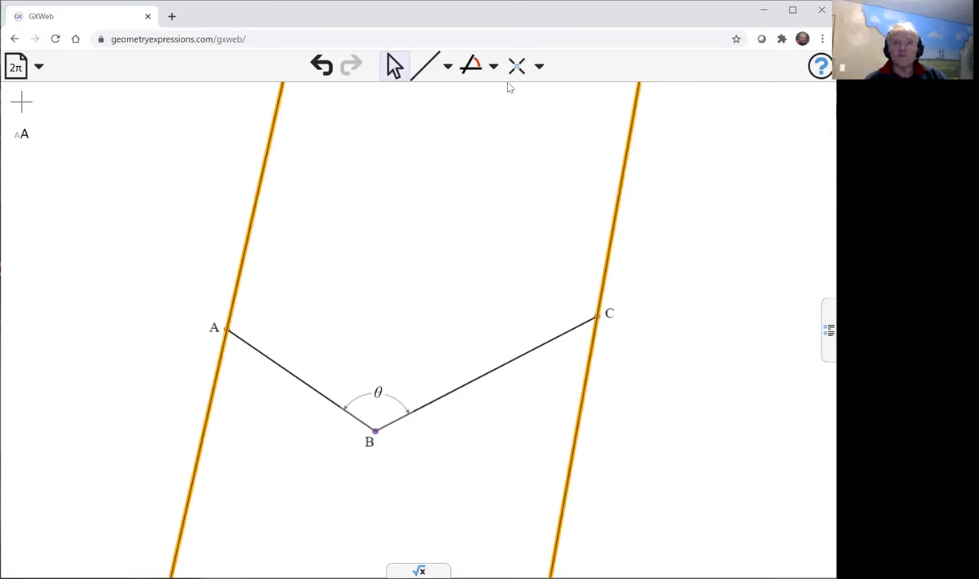
# Constrain the two incoming rays parallel and mark the reflected rays' crossing as point D.
pyautogui.click(494, 66)
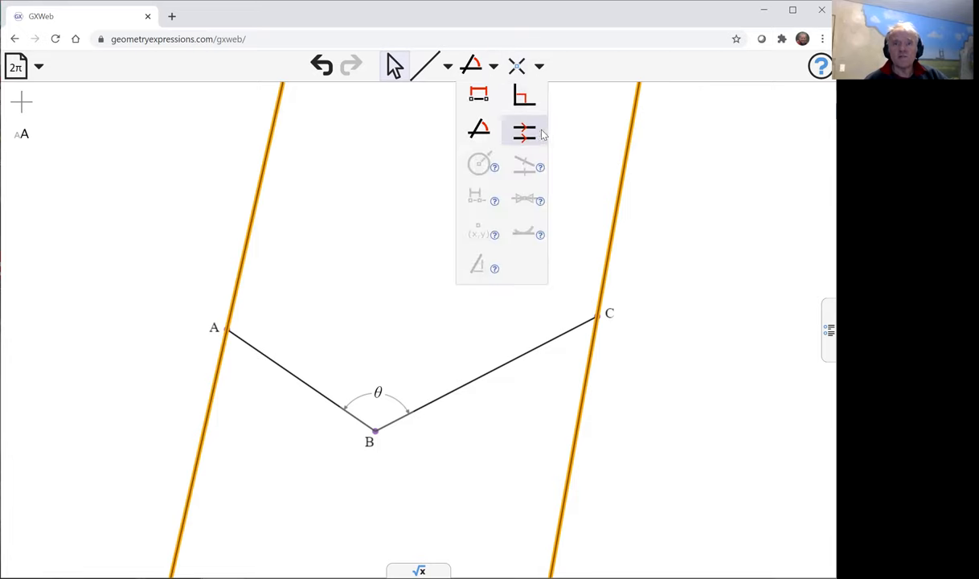
pyautogui.click(524, 132)
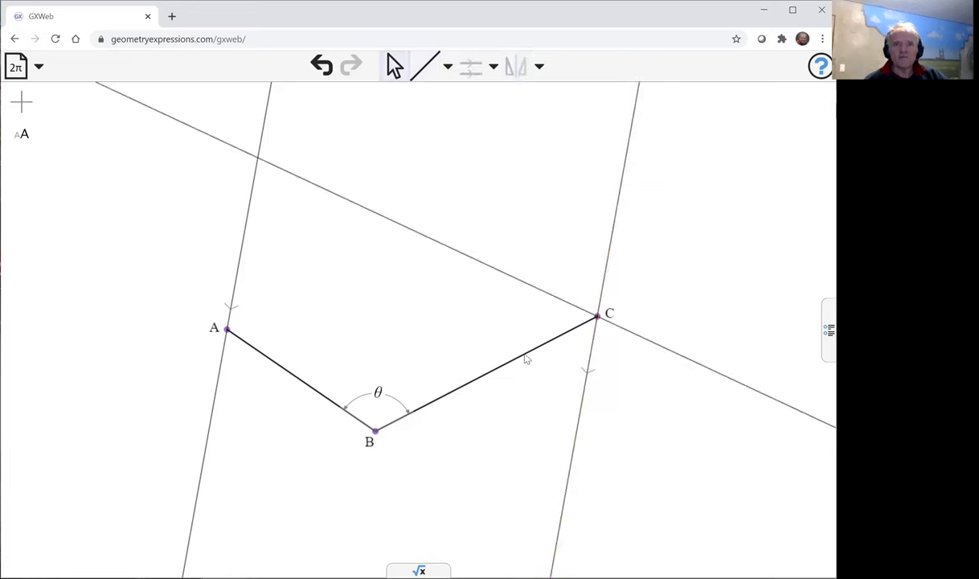
pyautogui.moveTo(247, 223)
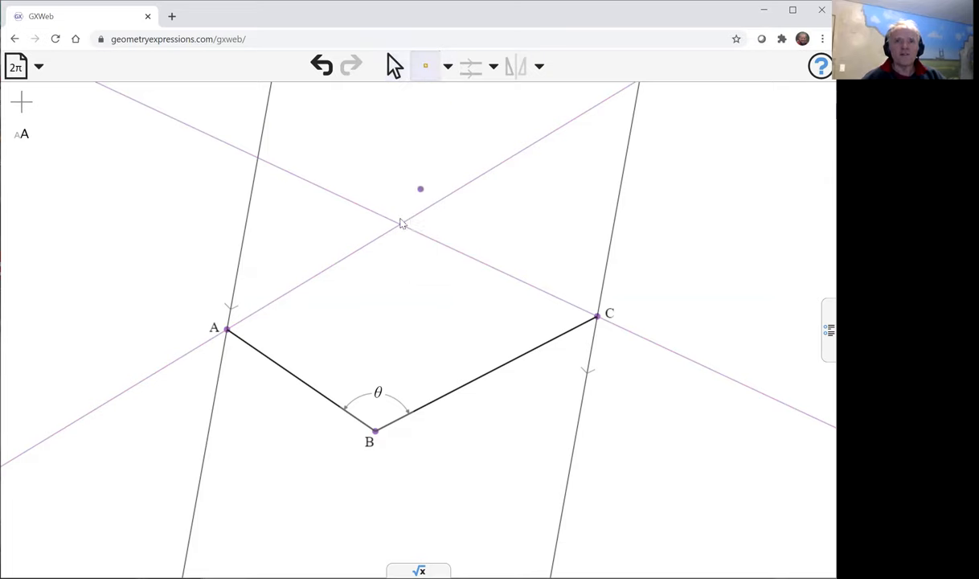
pyautogui.click(401, 225)
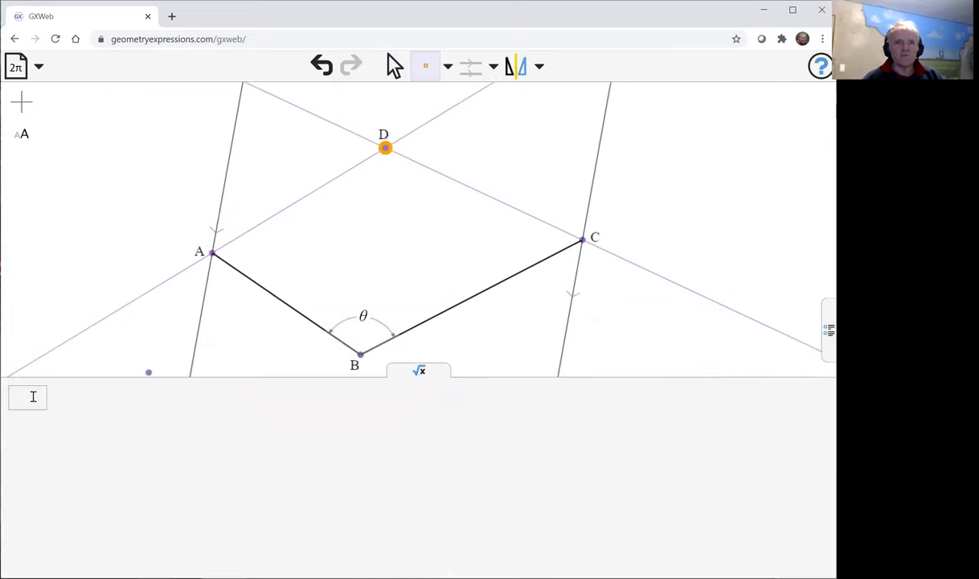
# Enter angle(A,D,C) in the algebra input to get the symbolic value 2·(π−θ).
pyautogui.write('an')
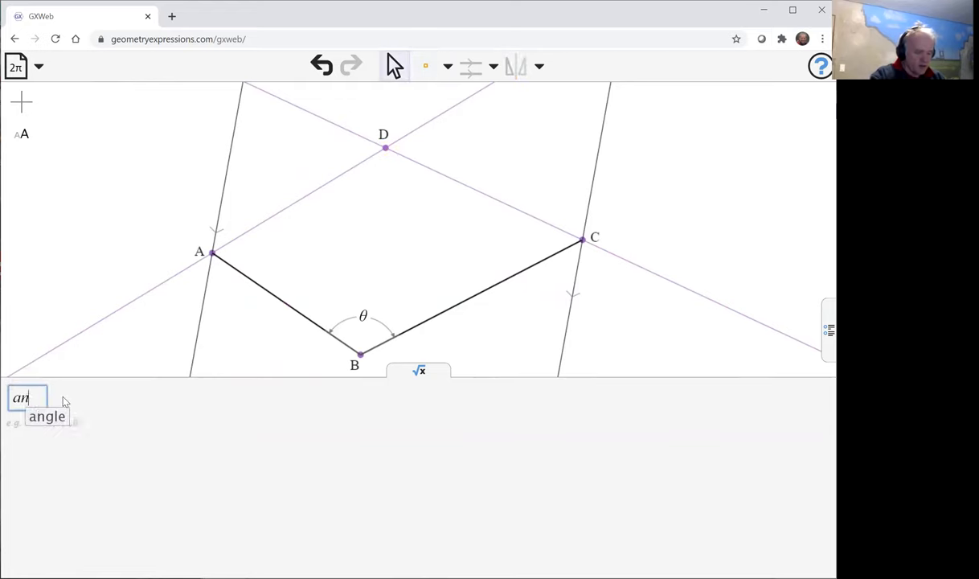
pyautogui.write('angle(A,)')
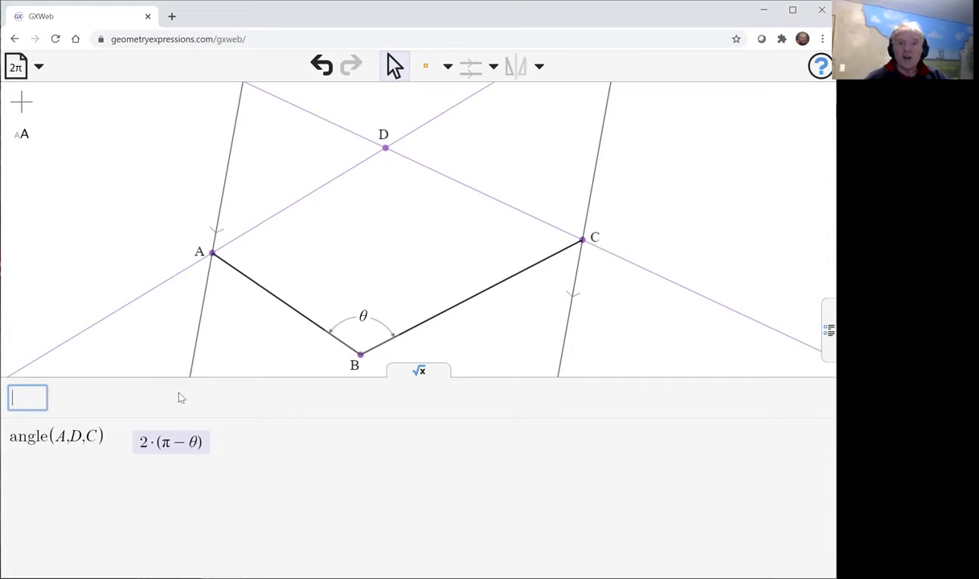
pyautogui.moveTo(362, 191)
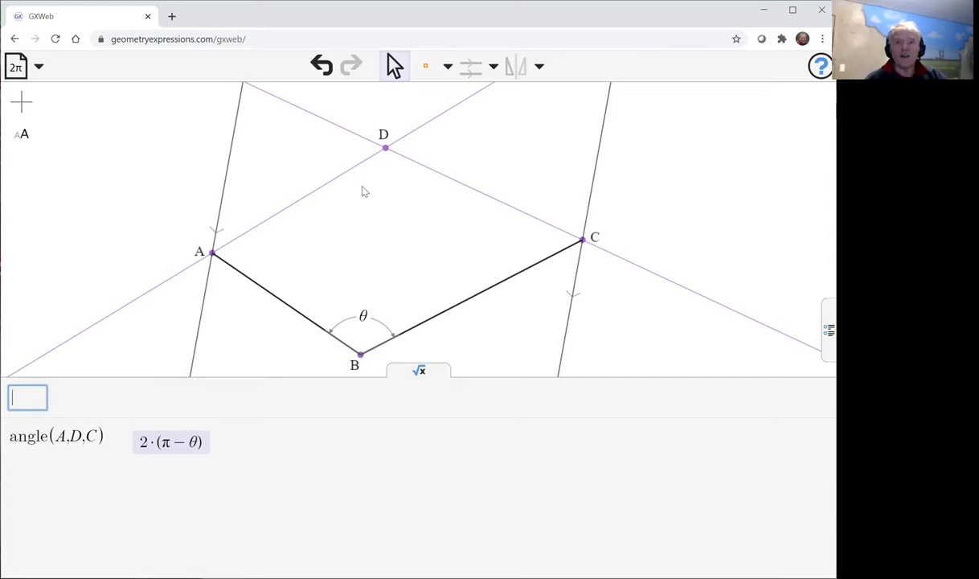
pyautogui.moveTo(587, 191)
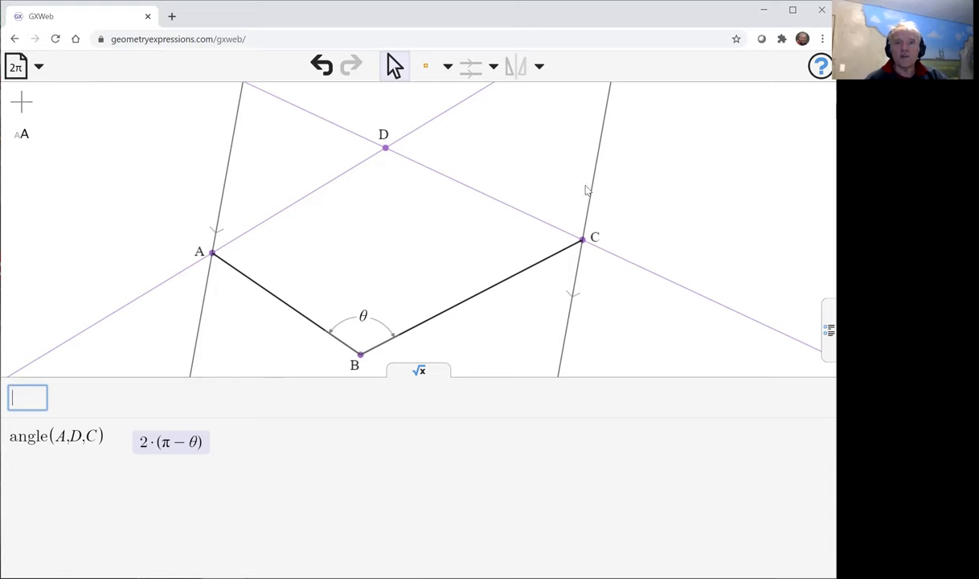
pyautogui.moveTo(549, 188)
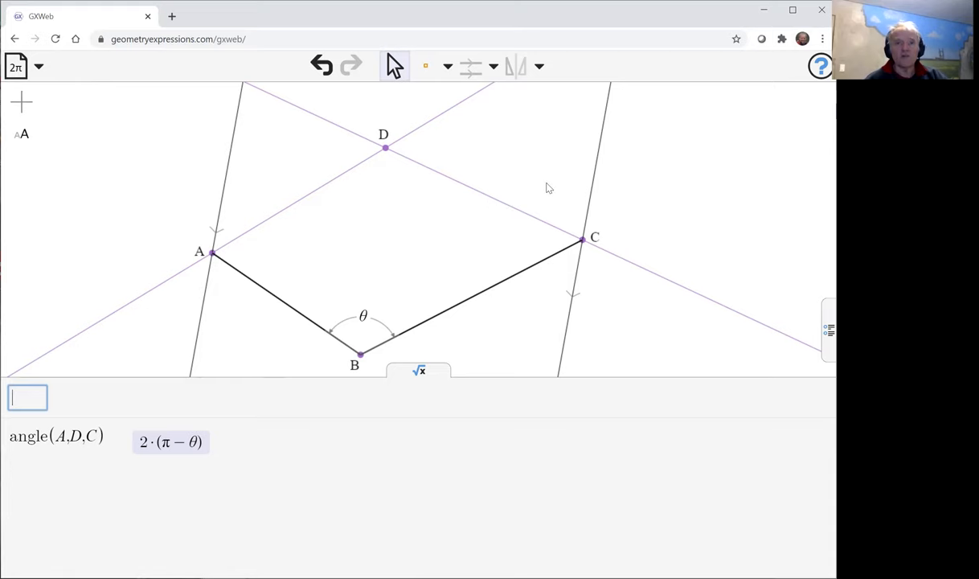
pyautogui.moveTo(390, 153)
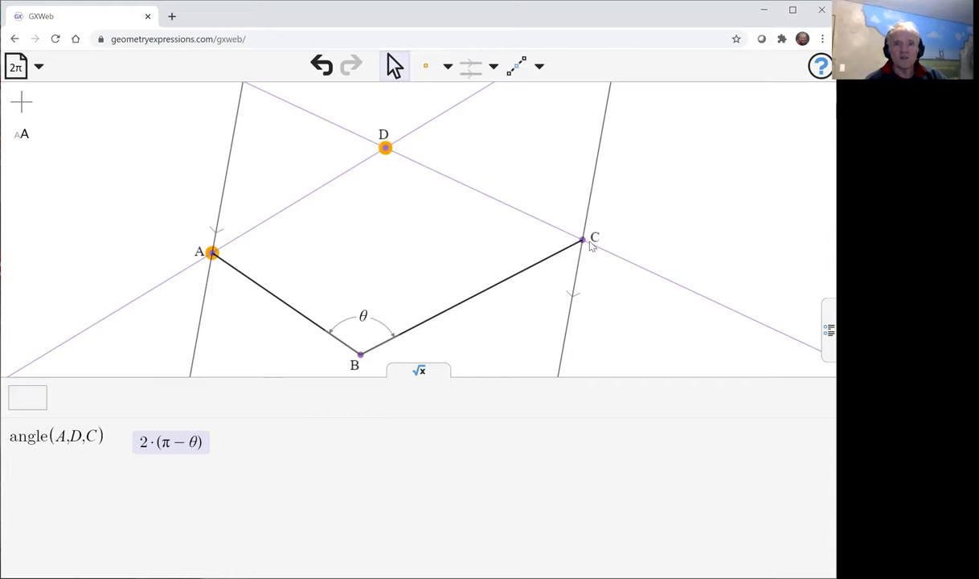
# Construct the circle passing through points A, D and C.
pyautogui.click(519, 66)
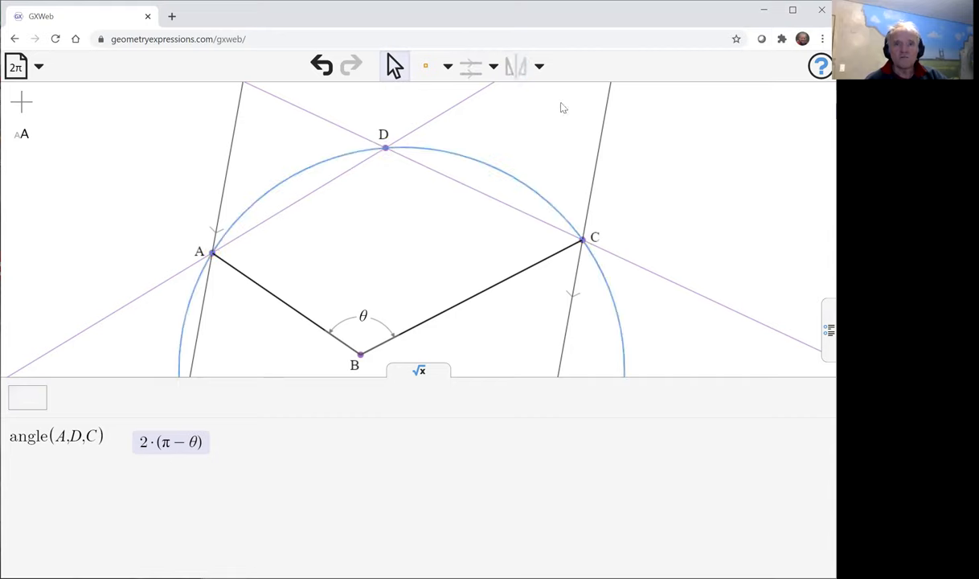
pyautogui.moveTo(602, 150)
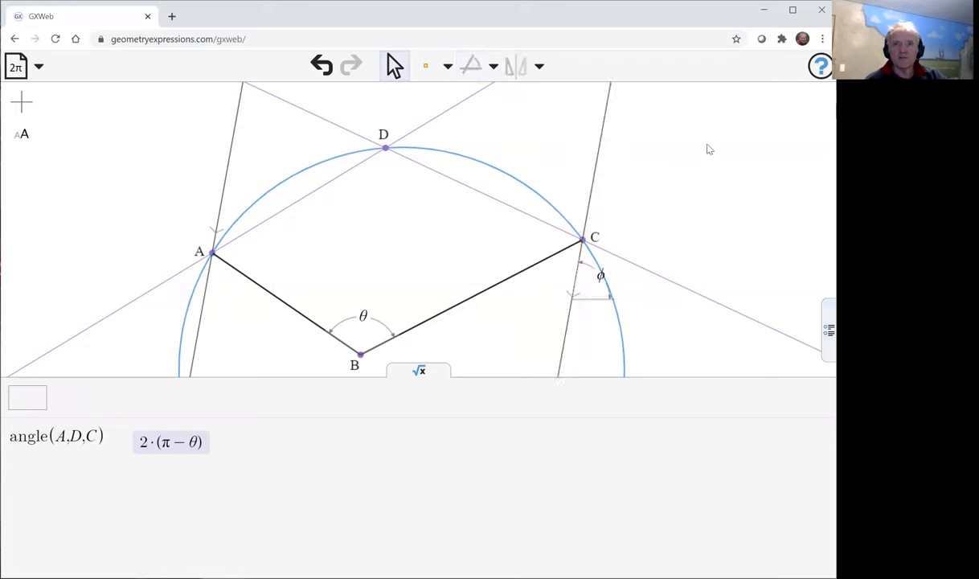
# Show the φ slider in Variables and raise φ from 1.393 to 1.685, keeping D on the circle.
pyautogui.click(830, 330)
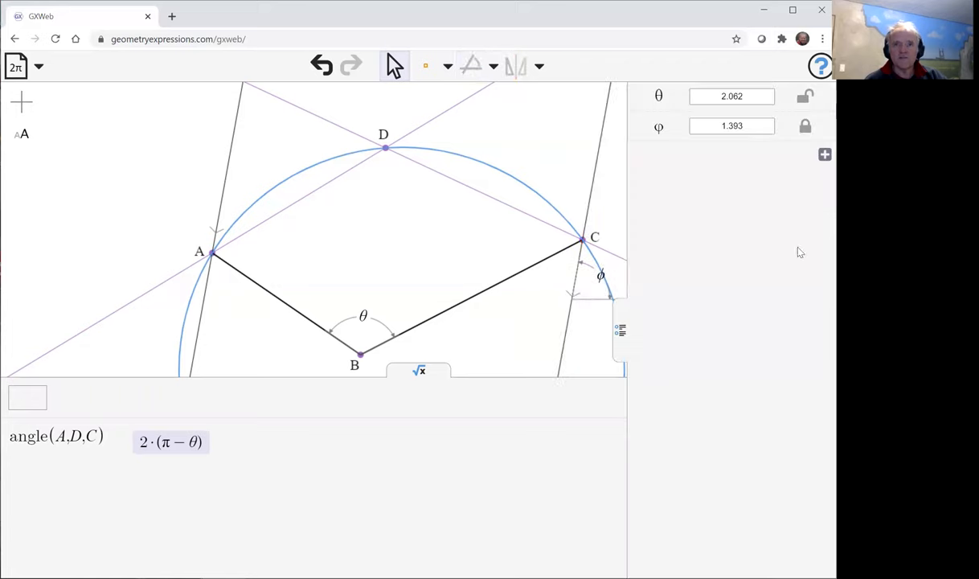
pyautogui.click(804, 126)
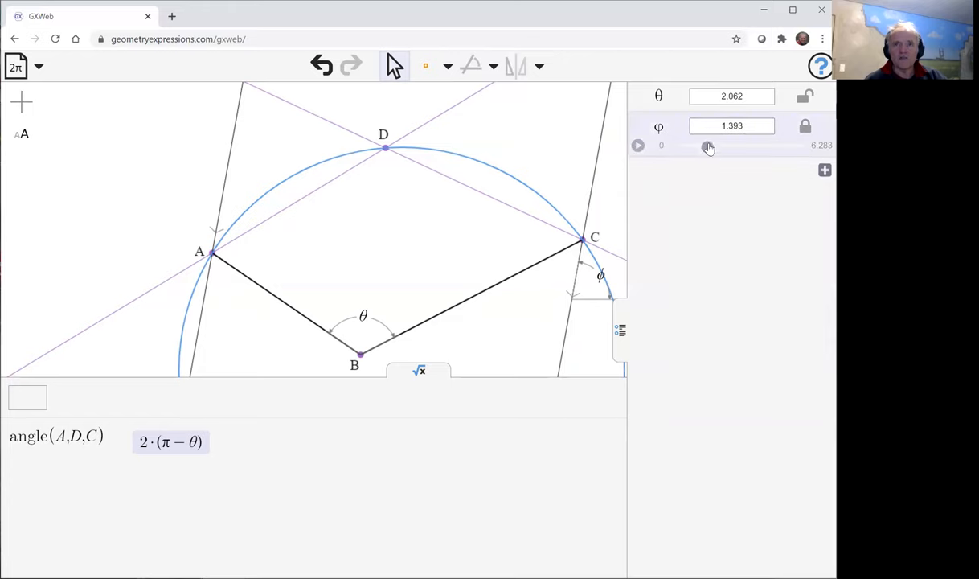
pyautogui.moveTo(708, 147); pyautogui.dragTo(712, 147)
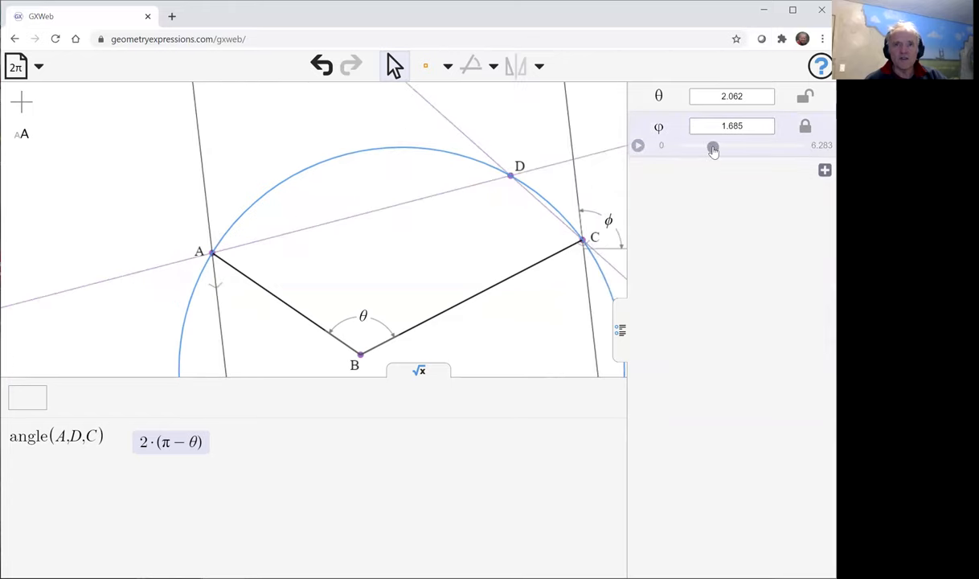